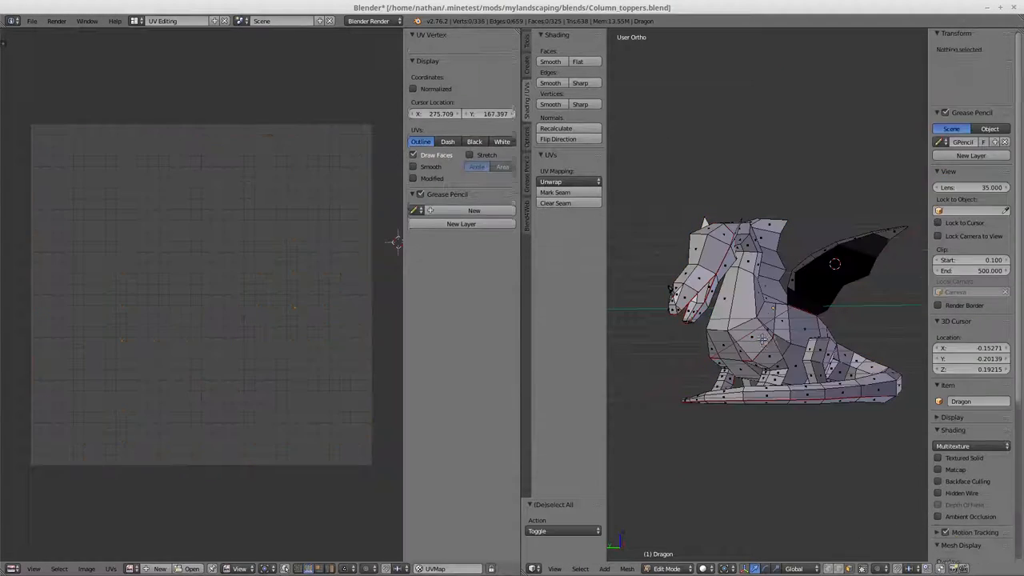
- Select the whole dragon mesh and rotate a UV island to fit the square texture space
{"action": "key", "text": "a"}
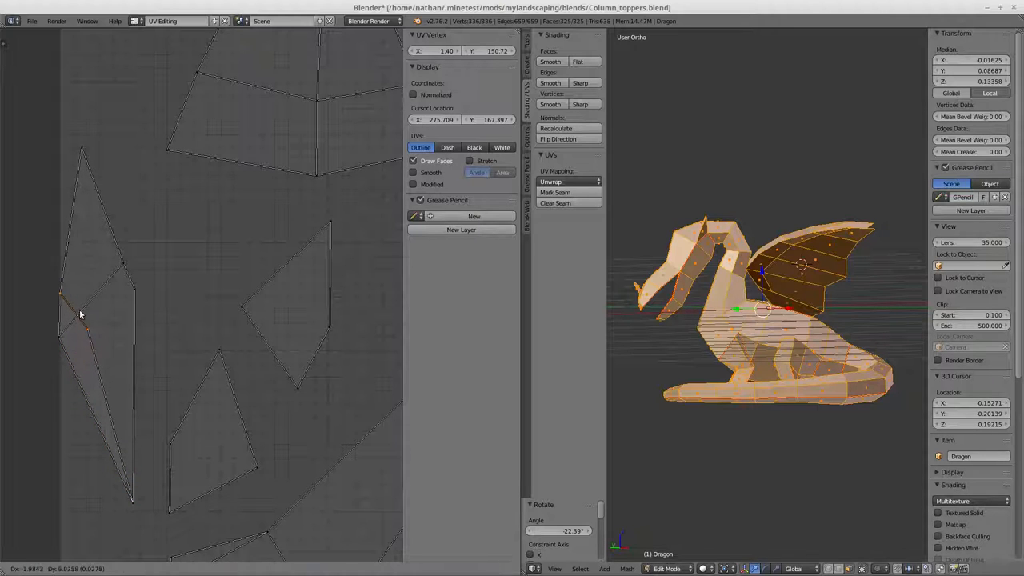
{"action": "left_click_drag", "start_coordinate": [80, 314], "coordinate": [40, 365]}
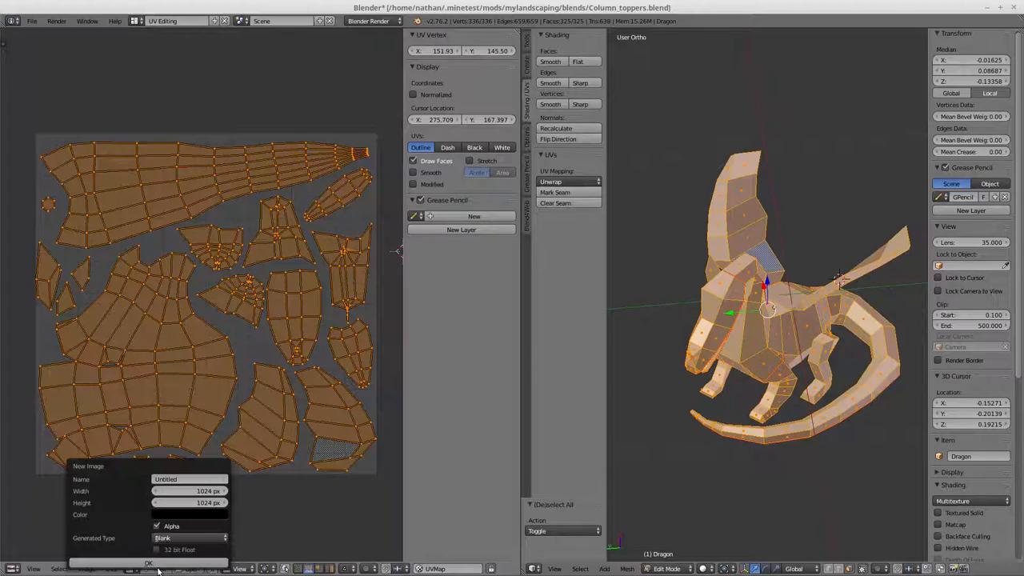
- Confirm the blank 1024×1024 image and set the bake mode to Ambient Occlusion
{"action": "left_click", "coordinate": [148, 563]}
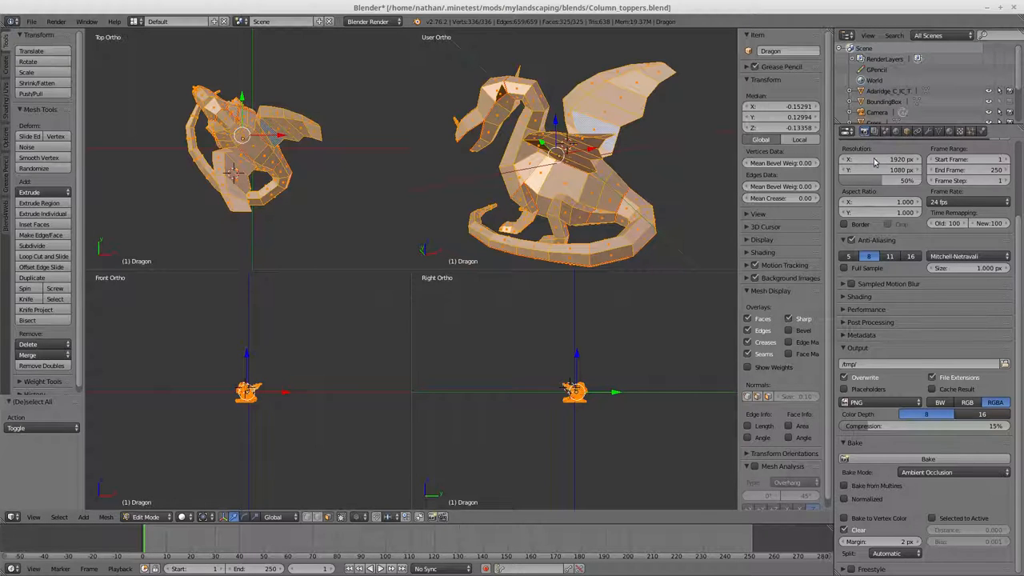
{"action": "mouse_move", "coordinate": [866, 453]}
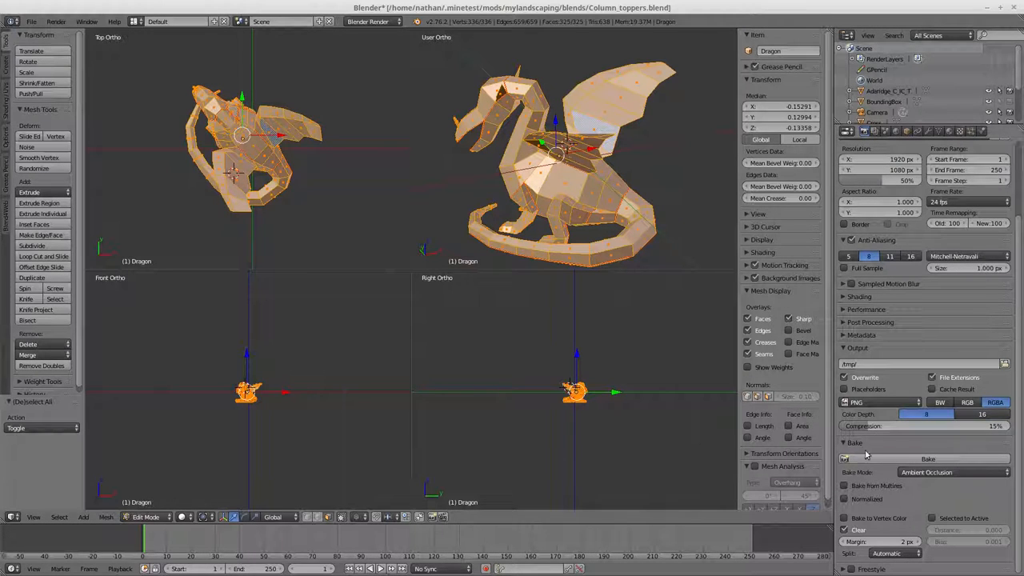
{"action": "left_click", "coordinate": [953, 472]}
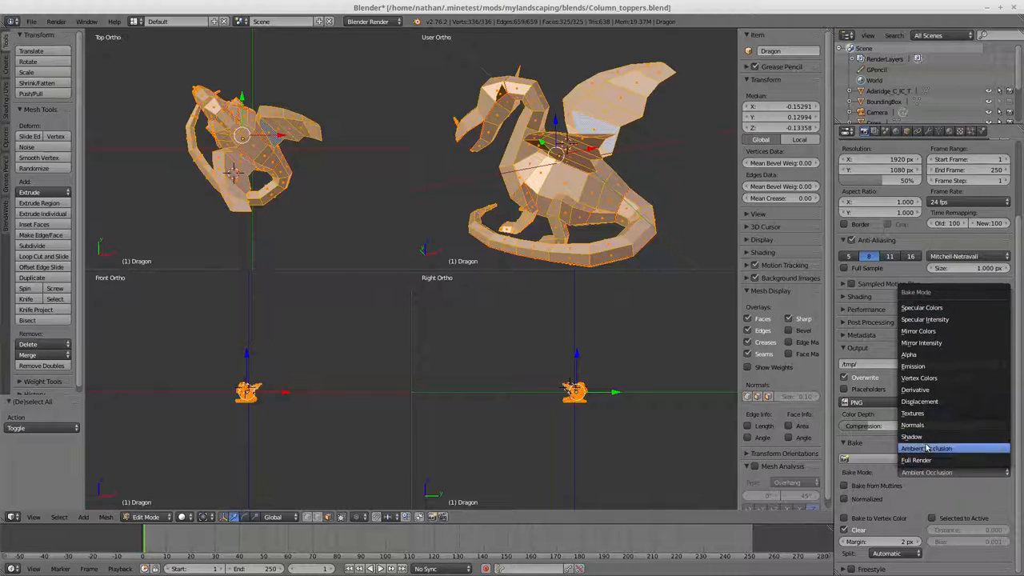
{"action": "left_click", "coordinate": [951, 449]}
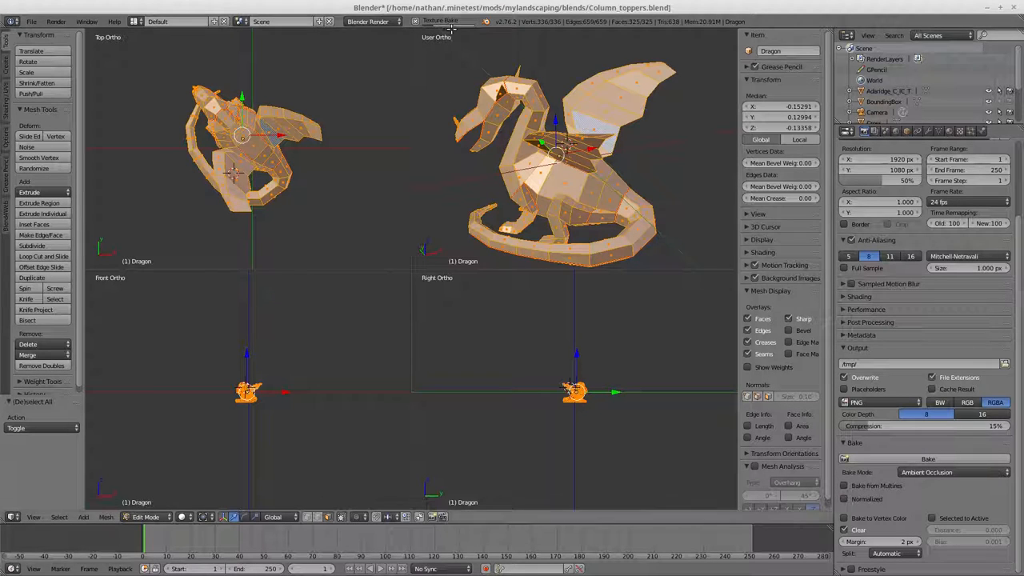
{"action": "mouse_move", "coordinate": [461, 92]}
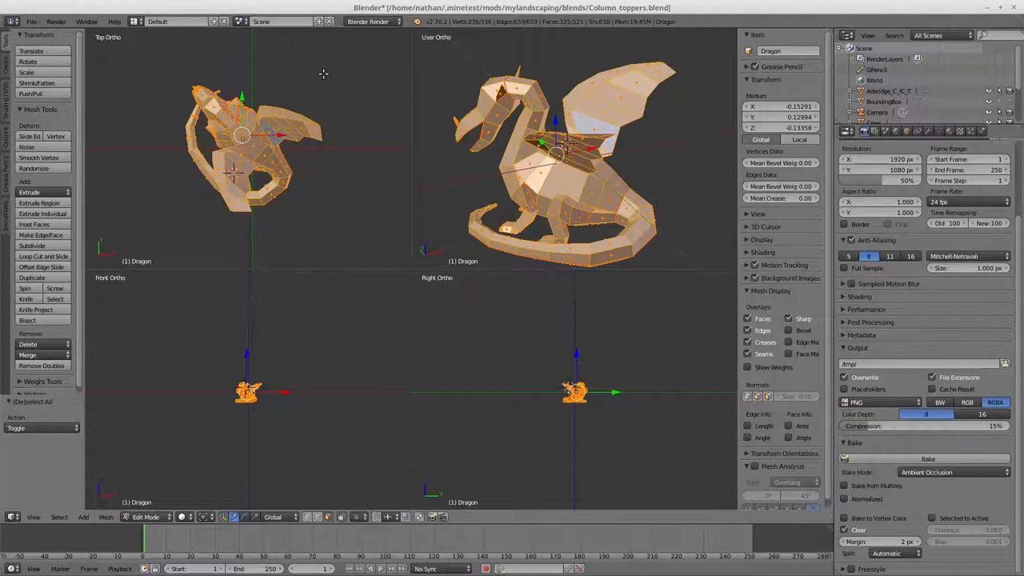
{"action": "left_click", "coordinate": [158, 22]}
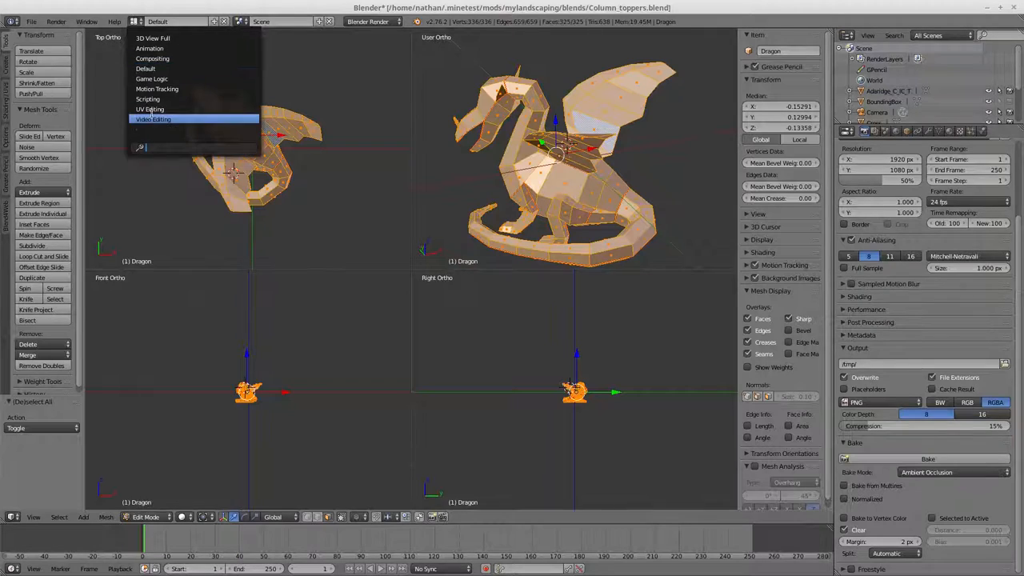
{"action": "left_click", "coordinate": [151, 109]}
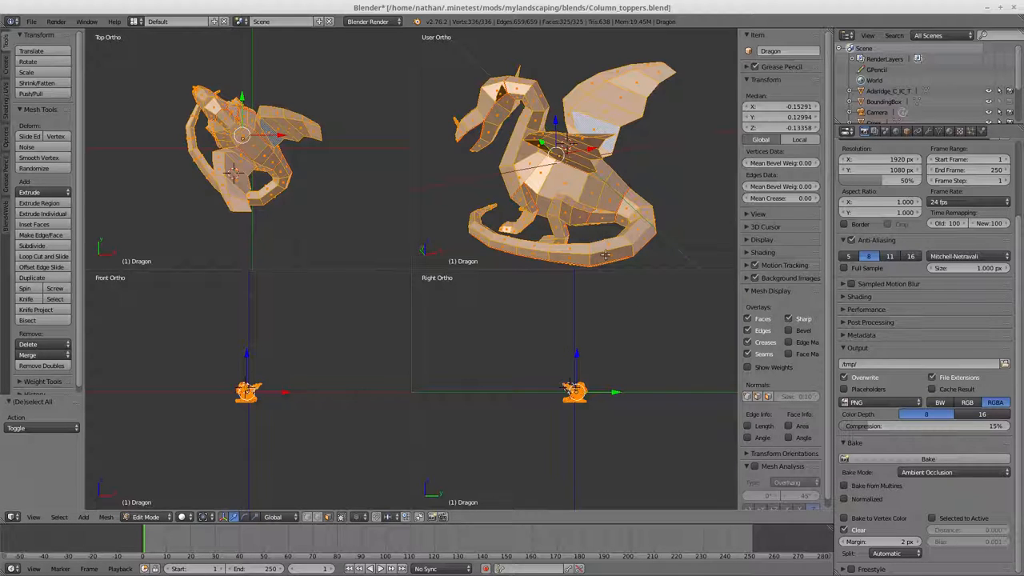
{"action": "mouse_move", "coordinate": [693, 304]}
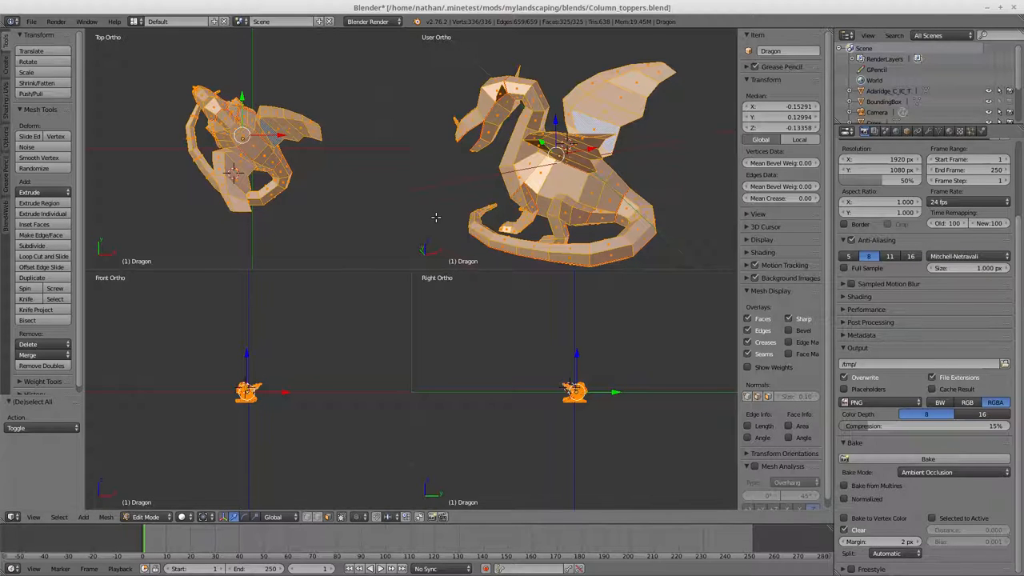
{"action": "left_click", "coordinate": [168, 22]}
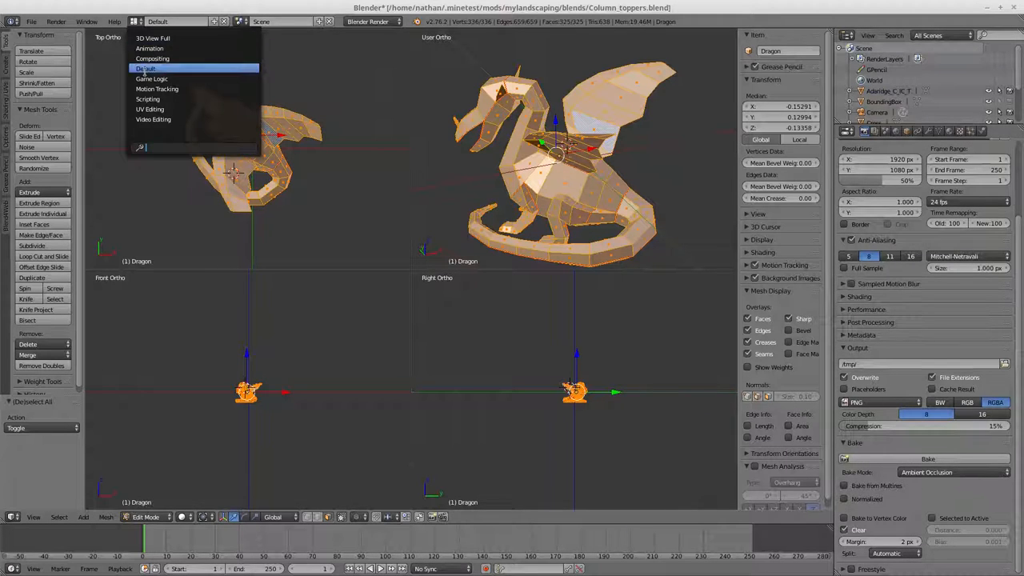
- Switch to the UV Editing layout and orbit the dragon to inspect the baked shading
{"action": "left_click", "coordinate": [149, 109]}
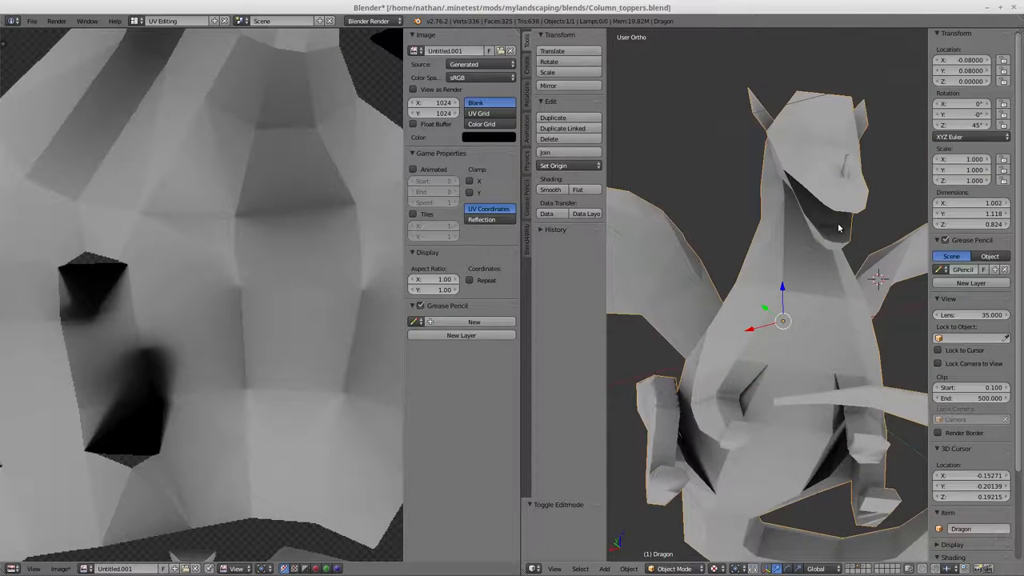
{"action": "left_click_drag", "start_coordinate": [839, 228], "coordinate": [909, 283]}
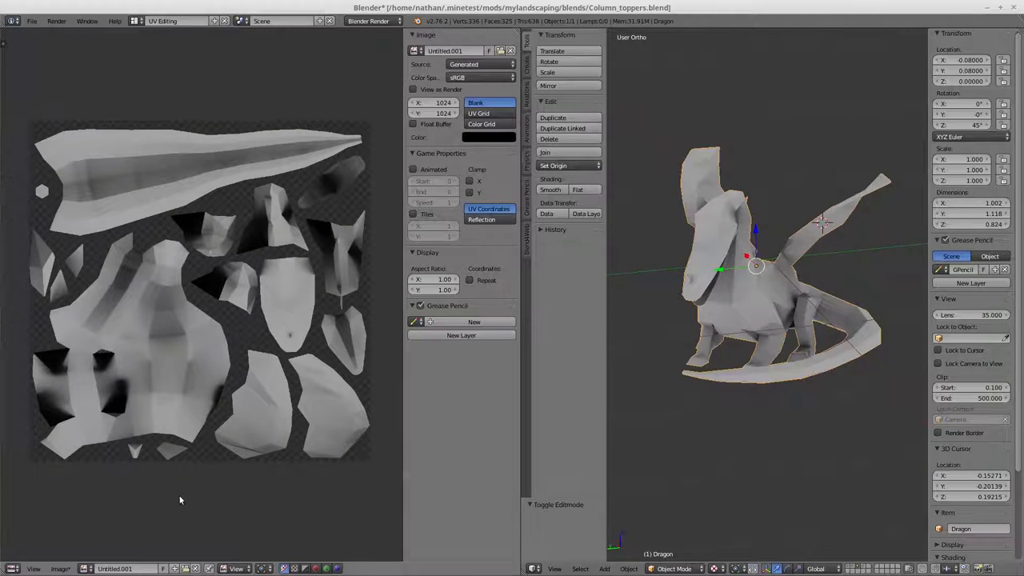
- Save the bake as AOBake.png on the Desktop and export the UV layout there too
{"action": "left_click", "coordinate": [60, 569]}
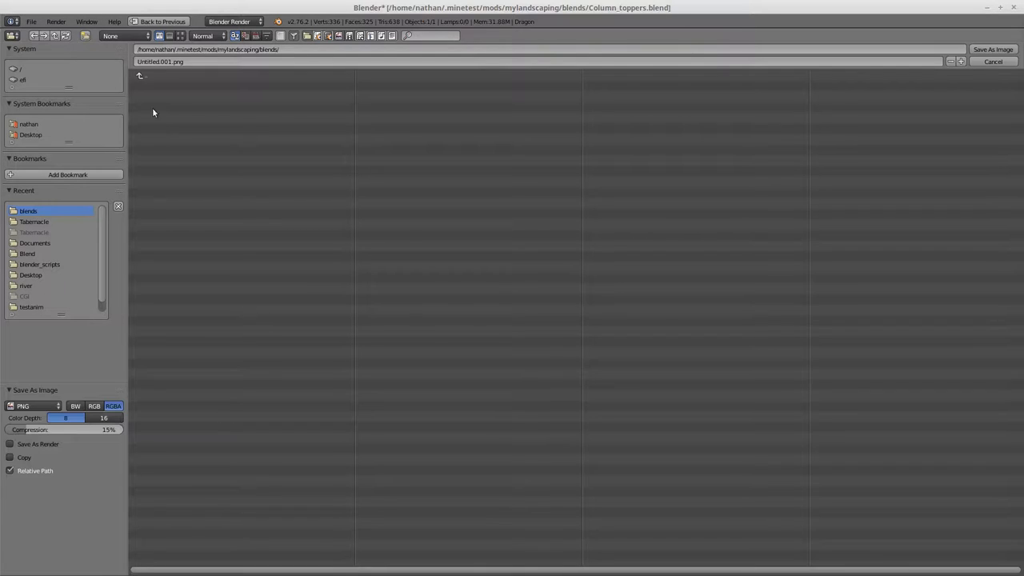
{"action": "left_click", "coordinate": [31, 134]}
{"action": "type", "text": "AO"}
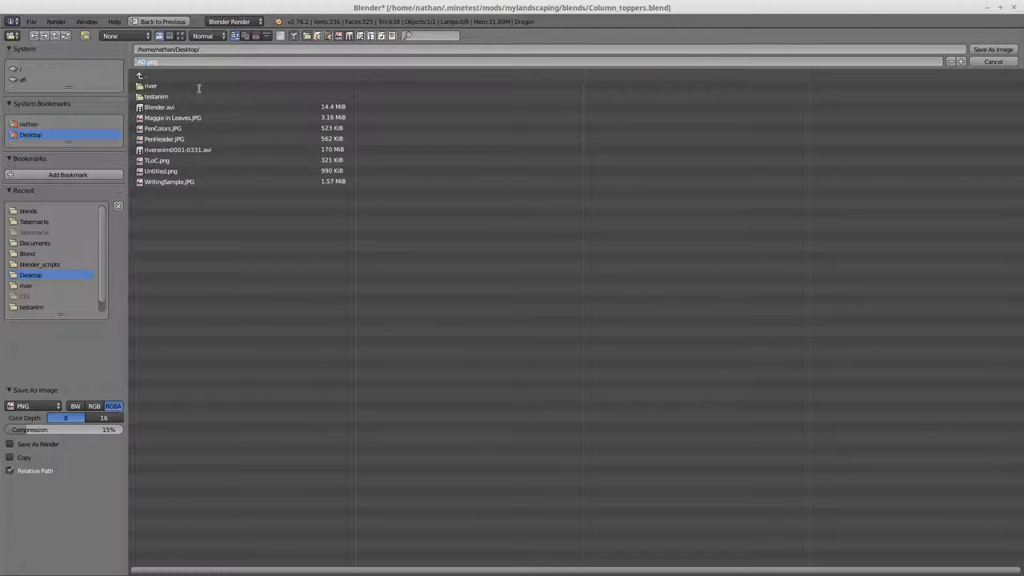
{"action": "left_click", "coordinate": [992, 48]}
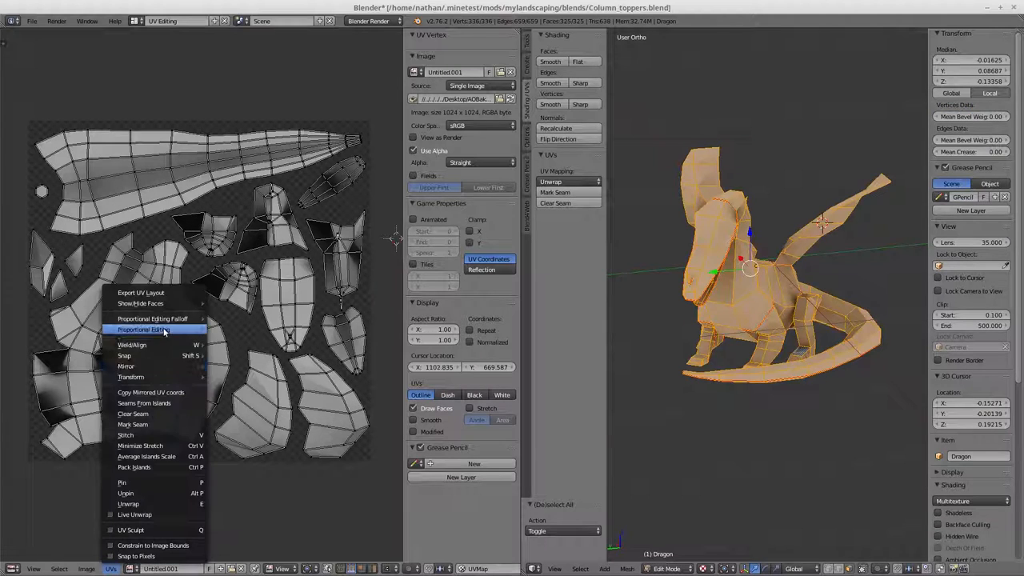
{"action": "left_click", "coordinate": [140, 293]}
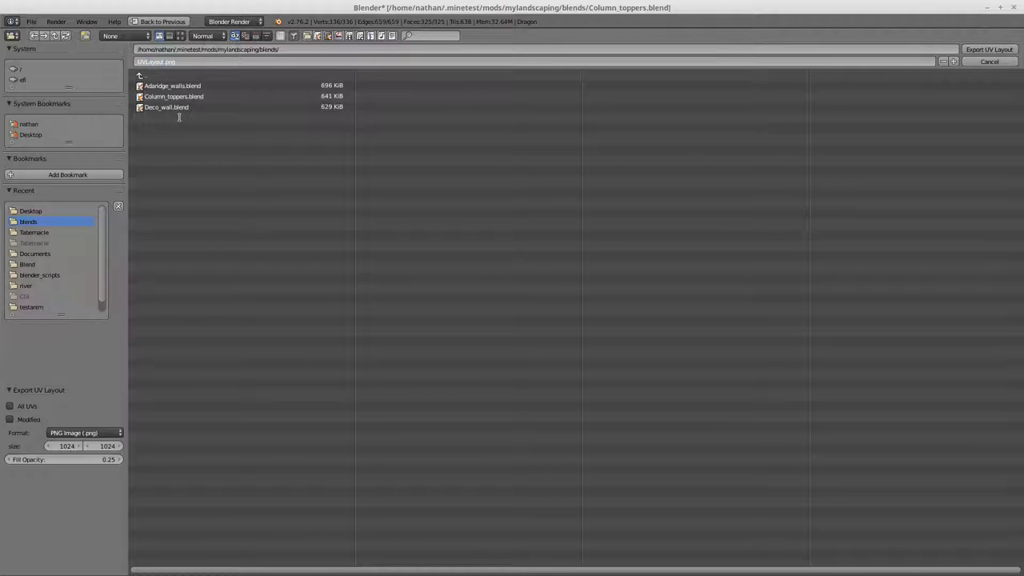
{"action": "left_click", "coordinate": [30, 134]}
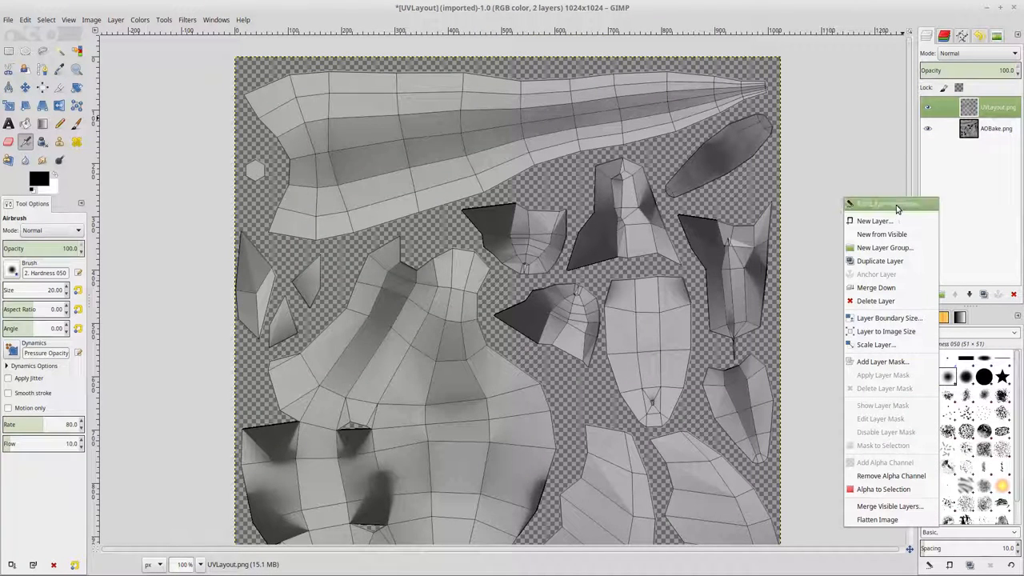
- Add a new empty layer and select the UVLayout.png layer for editing
{"action": "left_click", "coordinate": [874, 221]}
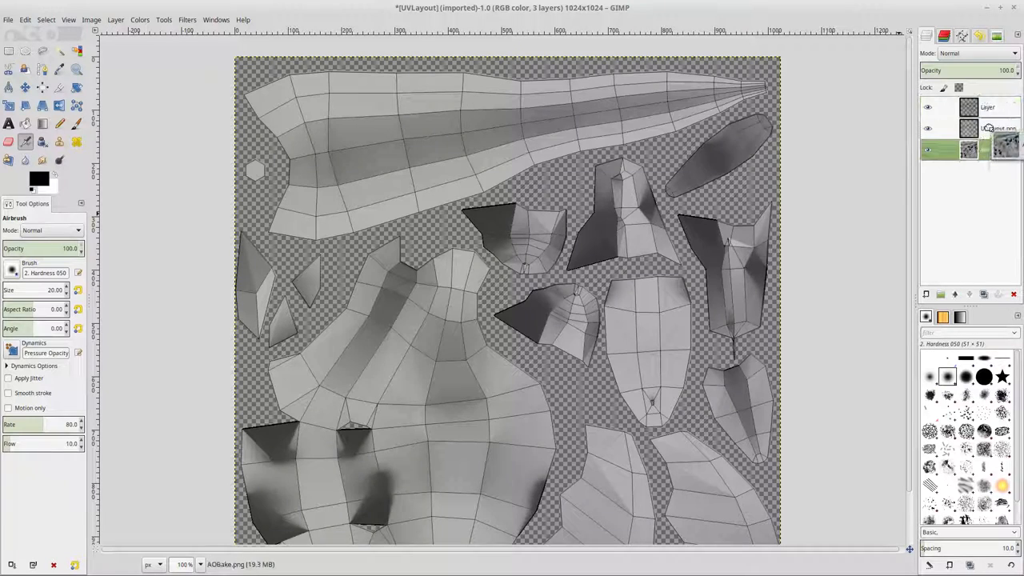
{"action": "left_click", "coordinate": [996, 128]}
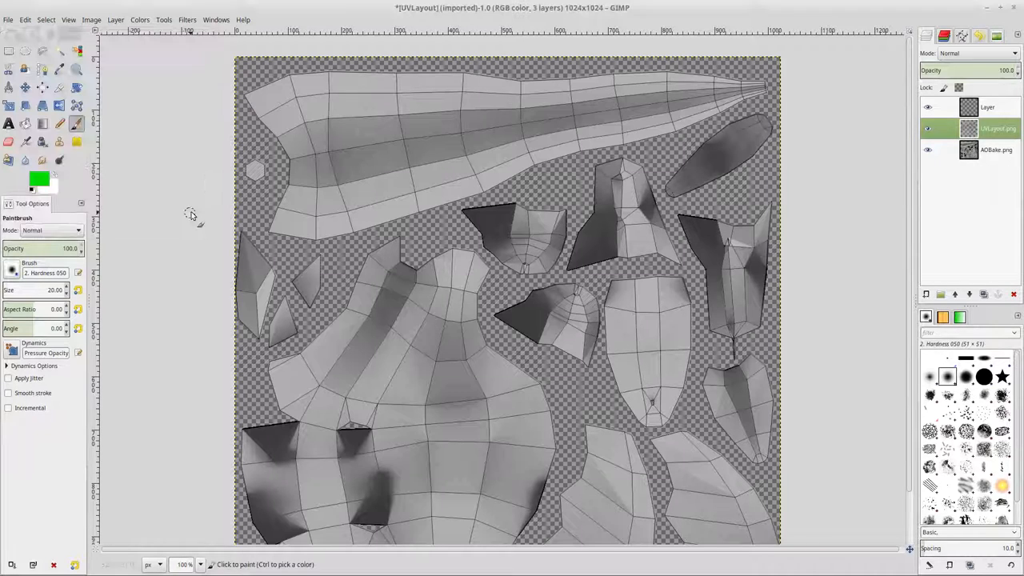
- Brush green strokes across the long top UV island on UVLayout.png
{"action": "left_click_drag", "start_coordinate": [244, 92], "coordinate": [300, 80]}
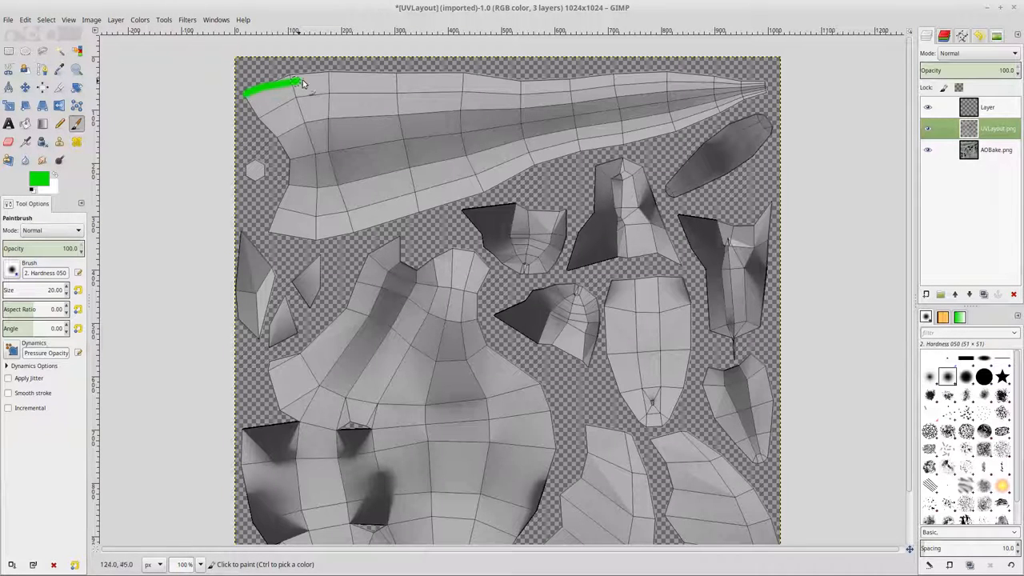
{"action": "left_click_drag", "start_coordinate": [304, 84], "coordinate": [400, 128]}
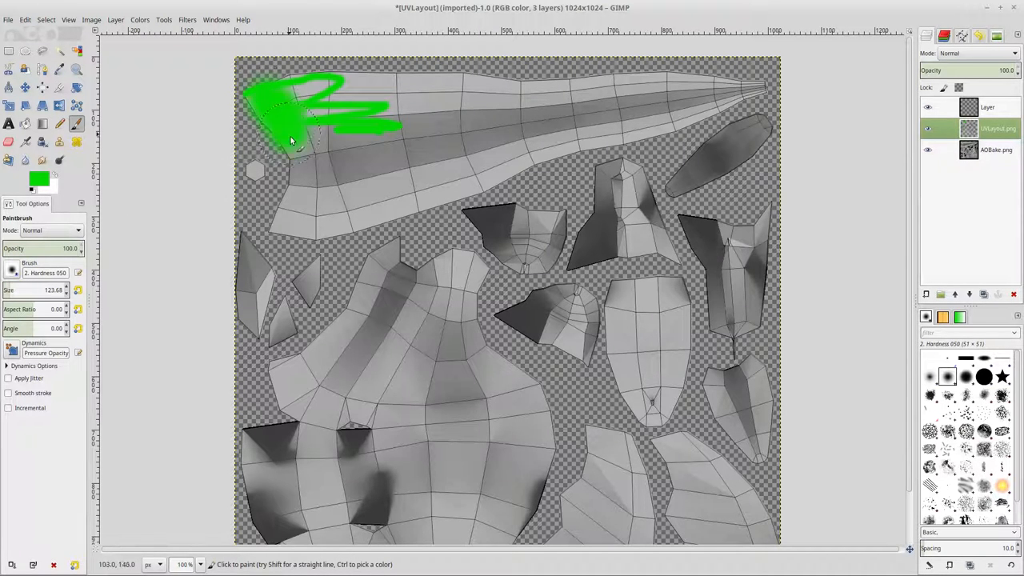
{"action": "left_click_drag", "start_coordinate": [292, 140], "coordinate": [476, 188]}
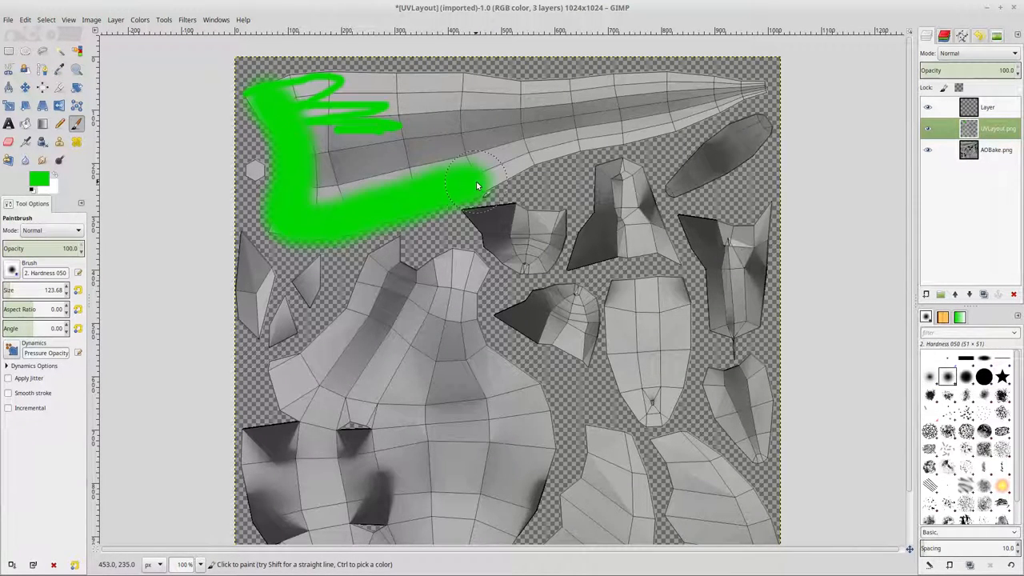
{"action": "left_click_drag", "start_coordinate": [480, 176], "coordinate": [592, 88]}
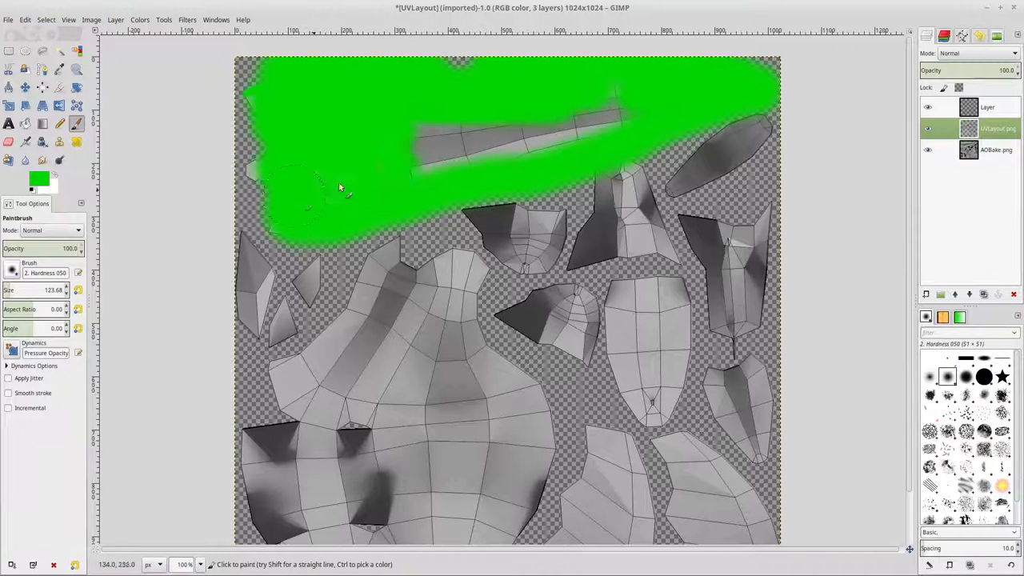
{"action": "left_click_drag", "start_coordinate": [336, 188], "coordinate": [416, 144]}
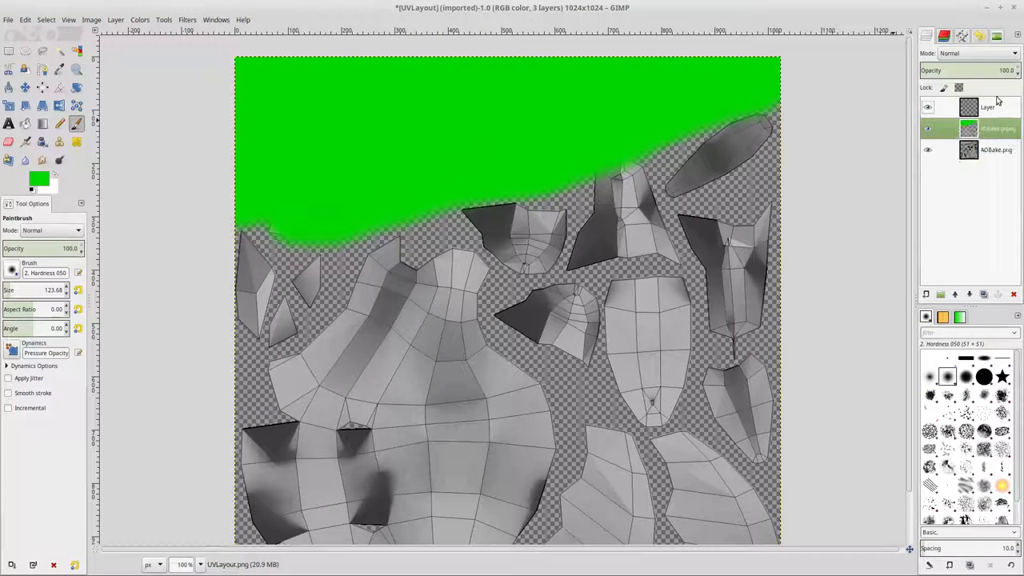
- Try a different layer blend mode and test lower opacity to see both layers
{"action": "left_click", "coordinate": [968, 53]}
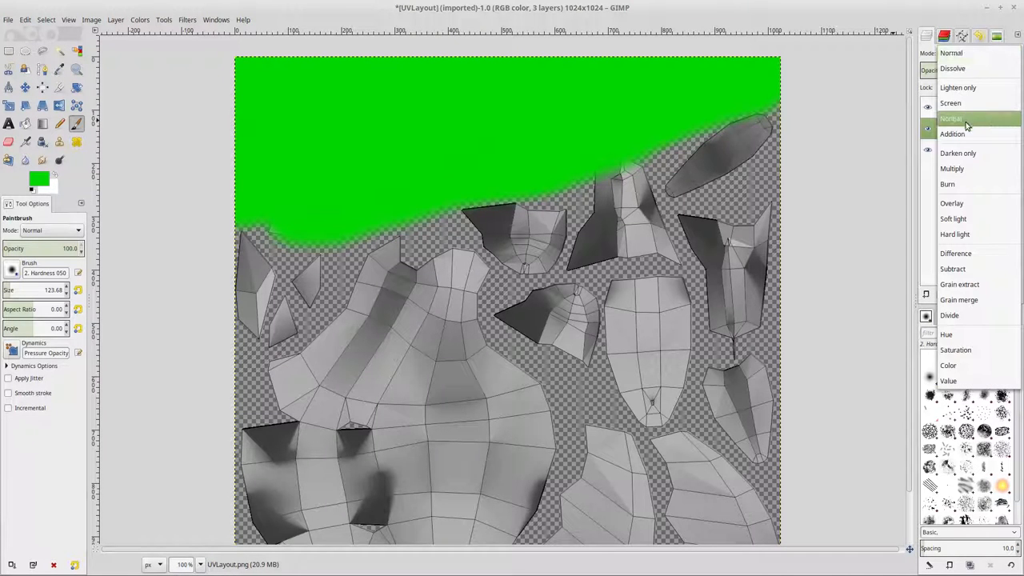
{"action": "left_click", "coordinate": [948, 184]}
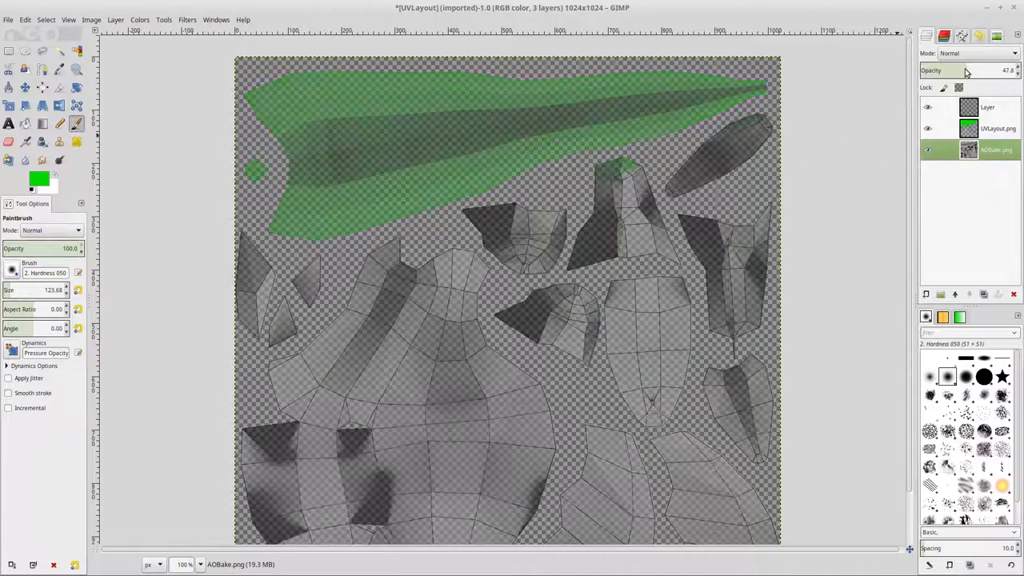
{"action": "left_click_drag", "start_coordinate": [973, 71], "coordinate": [1017, 70]}
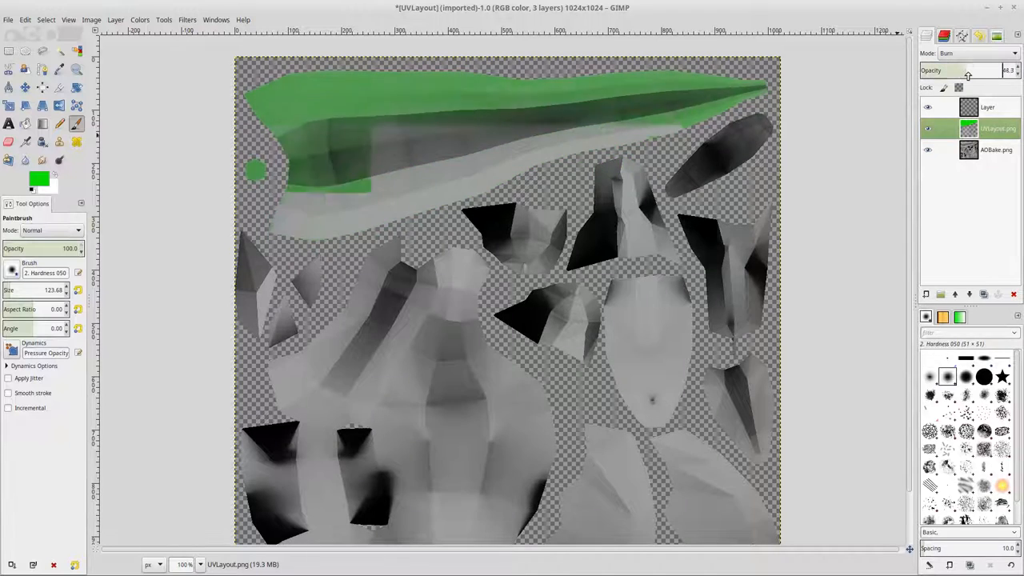
{"action": "left_click_drag", "start_coordinate": [944, 71], "coordinate": [992, 70]}
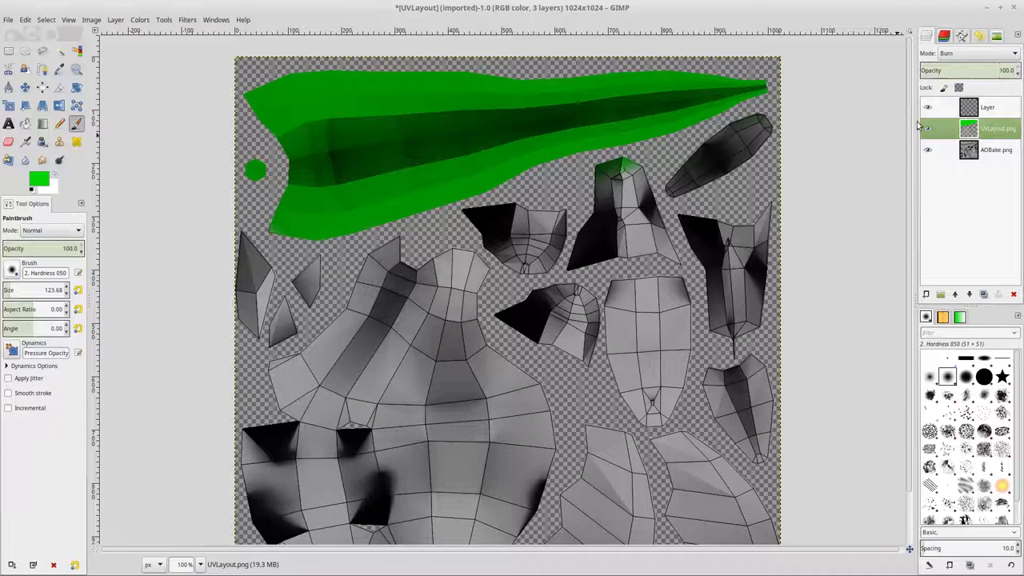
- Move AOBake.png above the green layout and set its opacity to about 69%
{"action": "left_click", "coordinate": [946, 53]}
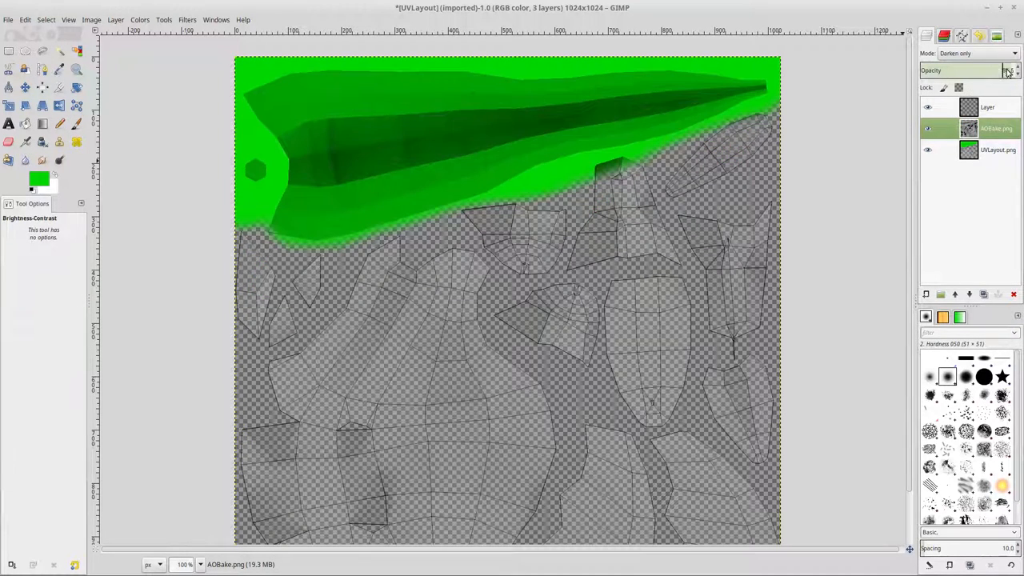
{"action": "left_click_drag", "start_coordinate": [1000, 70], "coordinate": [924, 71]}
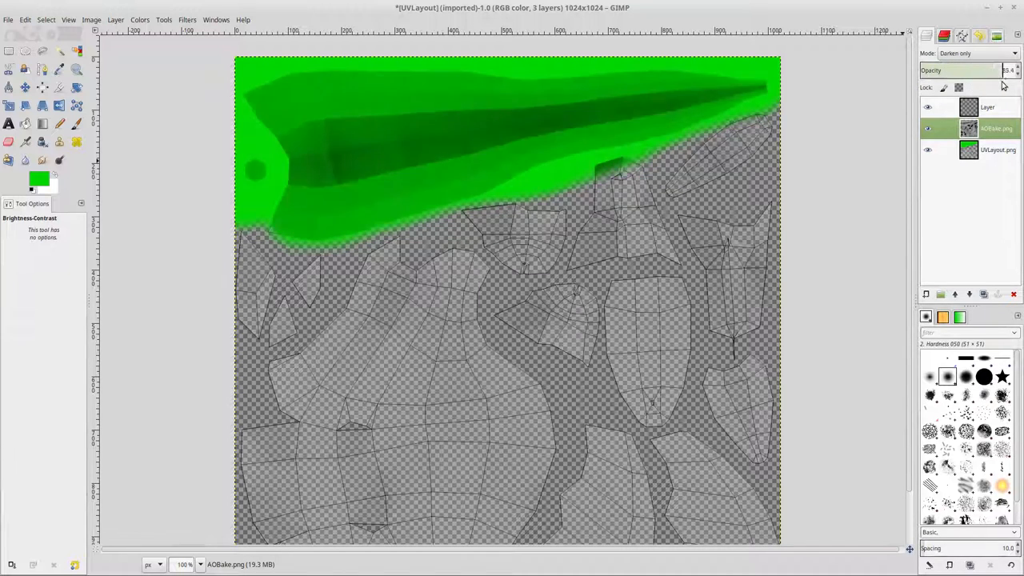
{"action": "left_click_drag", "start_coordinate": [984, 70], "coordinate": [969, 70]}
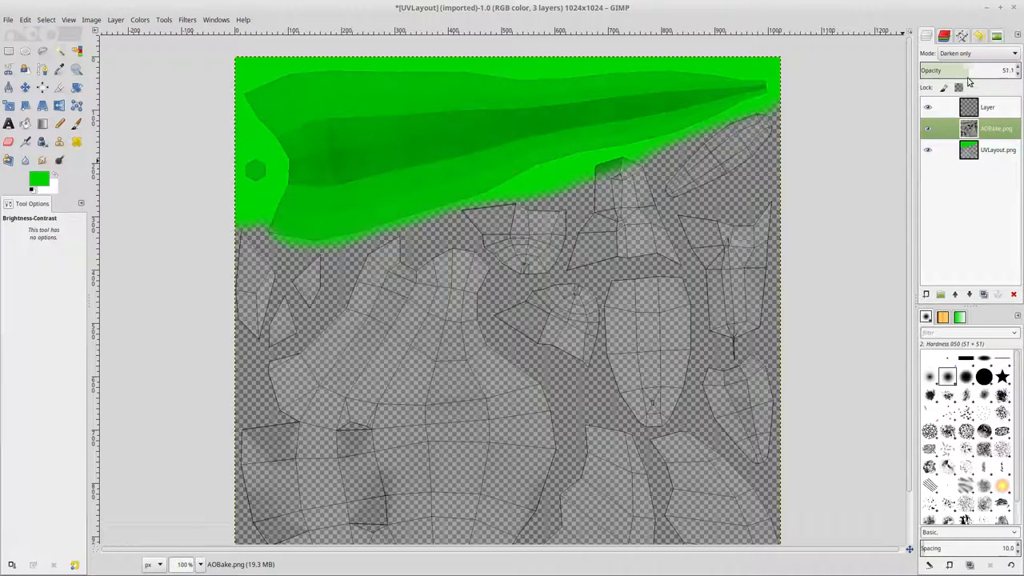
{"action": "left_click_drag", "start_coordinate": [961, 70], "coordinate": [984, 70]}
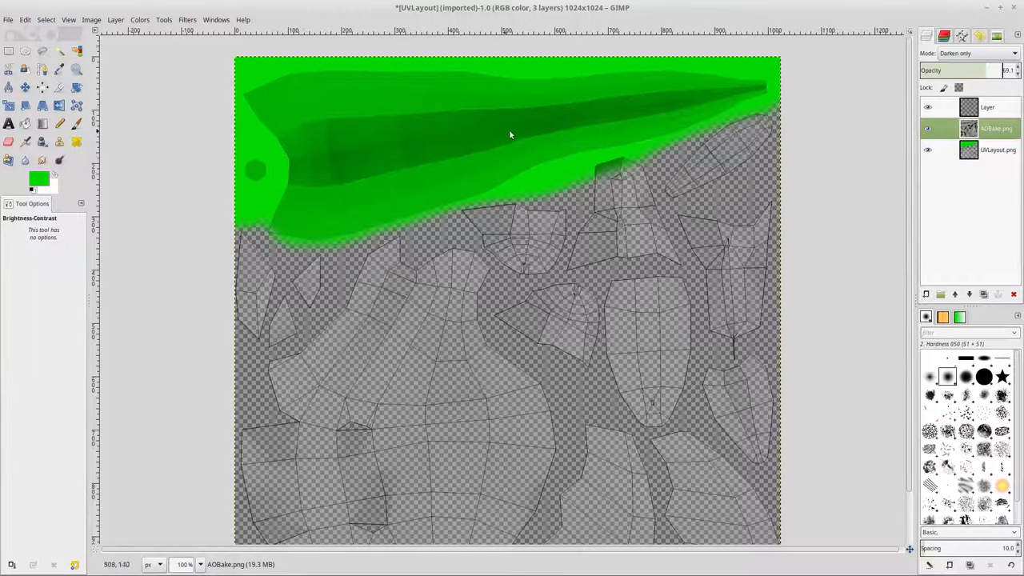
{"action": "mouse_move", "coordinate": [204, 131]}
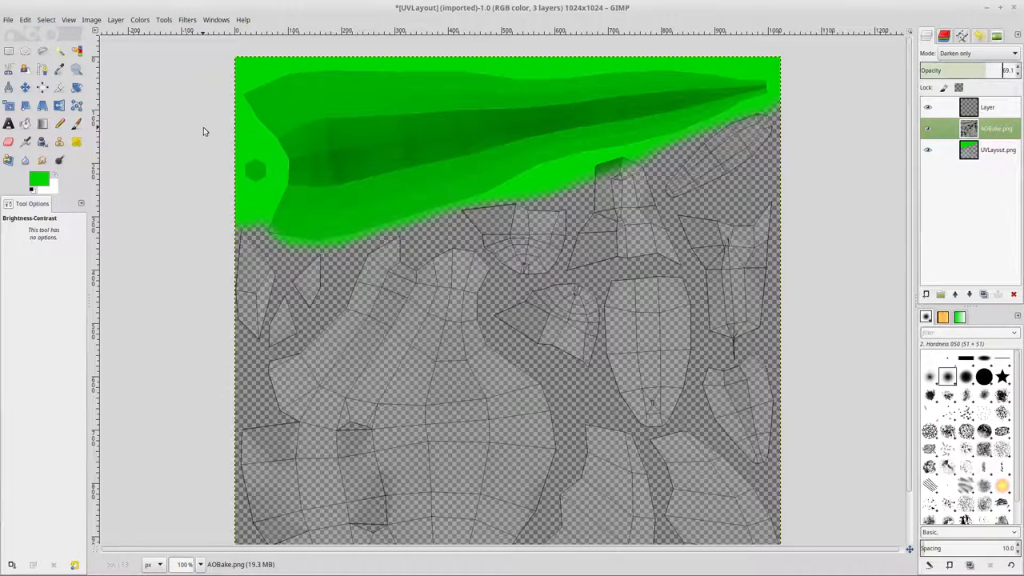
- Switch from GIMP back to Blender's UV Editing screen
{"action": "left_click", "coordinate": [8, 19]}
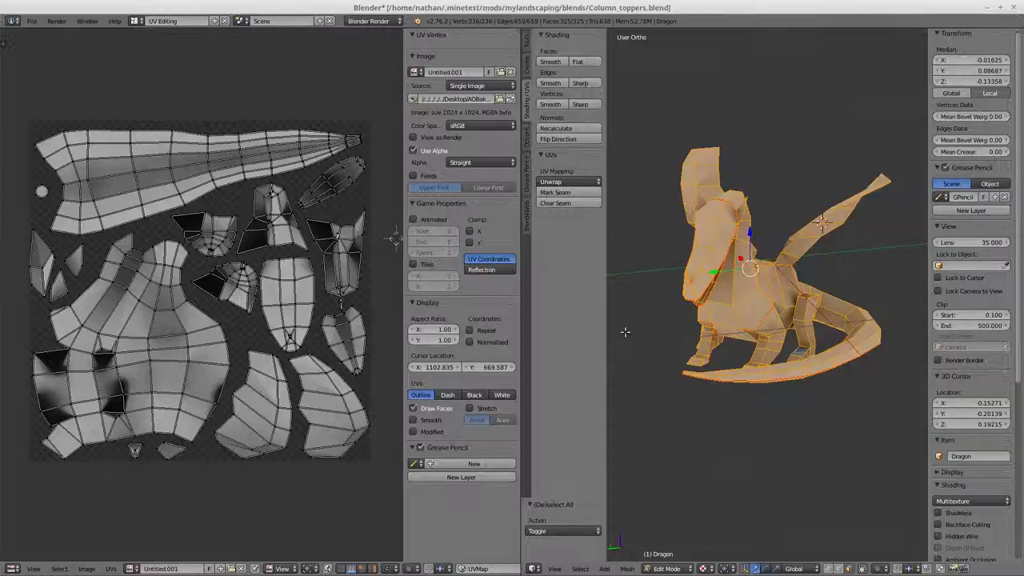
- Open UVLayout1.png from the Desktop in the UV/Image Editor
{"action": "left_click", "coordinate": [87, 569]}
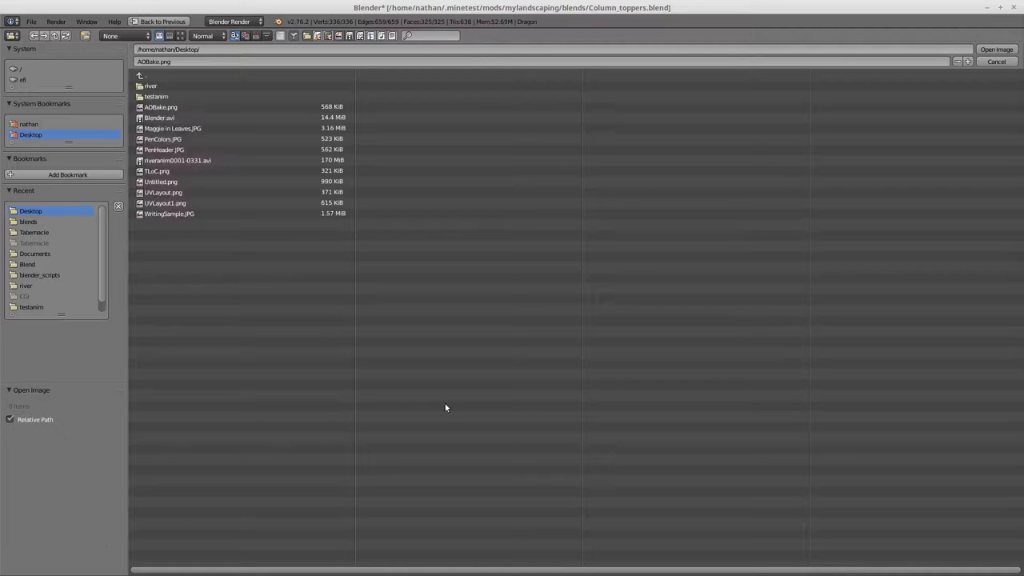
{"action": "left_click", "coordinate": [164, 202]}
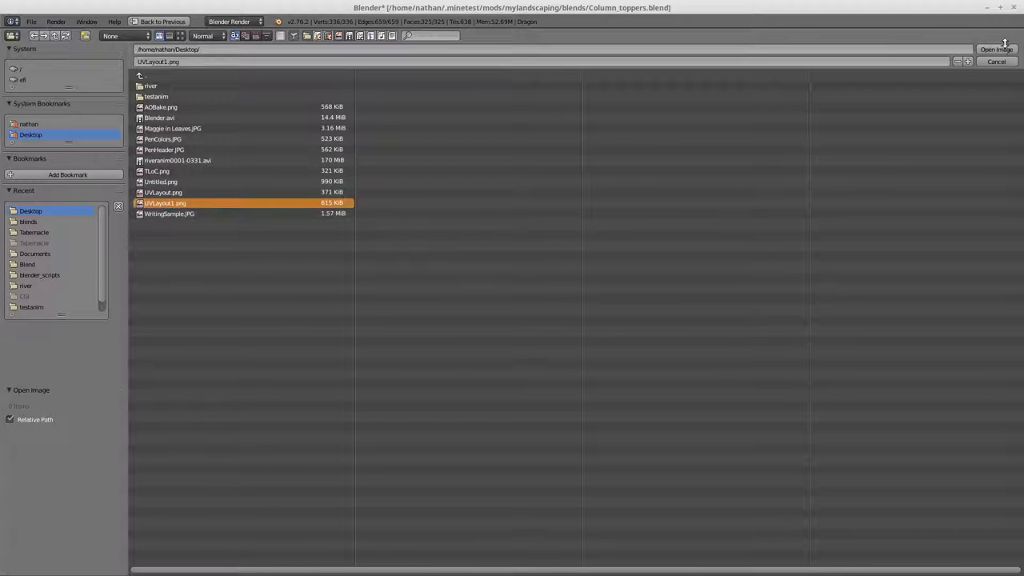
{"action": "left_click", "coordinate": [996, 49]}
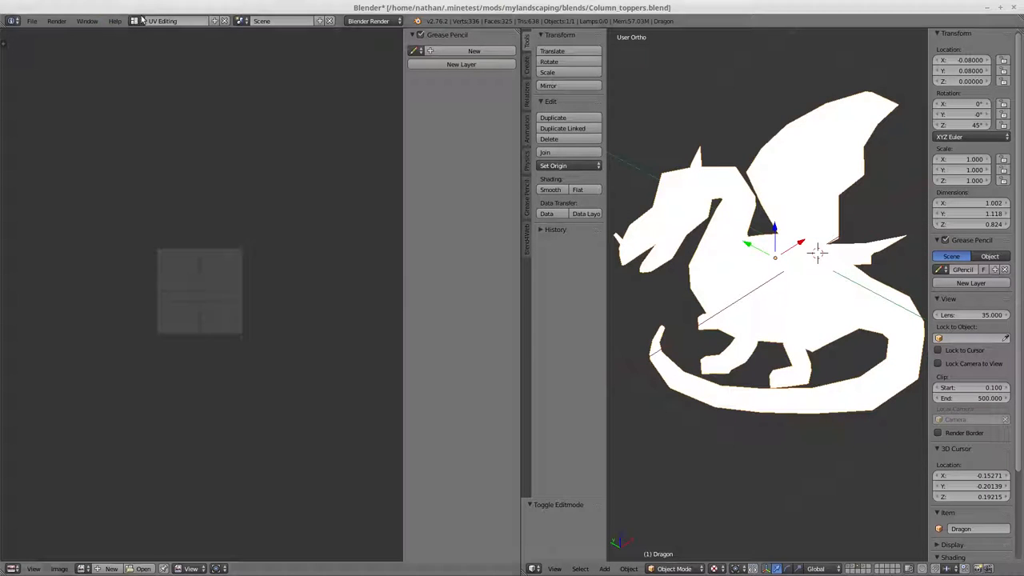
- Switch to the Default four-view layout and orbit around the dragon
{"action": "left_click", "coordinate": [168, 21]}
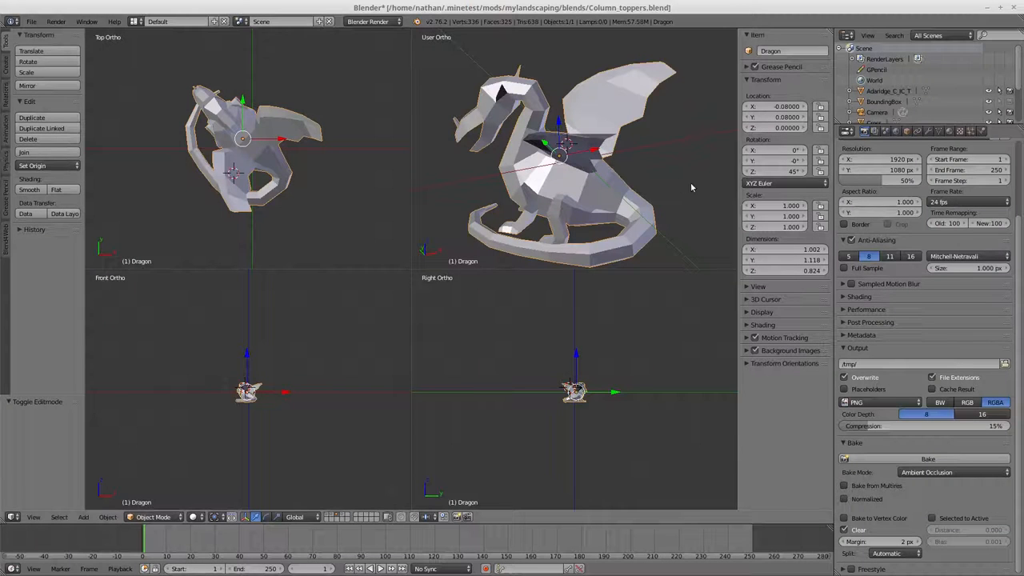
{"action": "left_click_drag", "start_coordinate": [560, 144], "coordinate": [641, 176]}
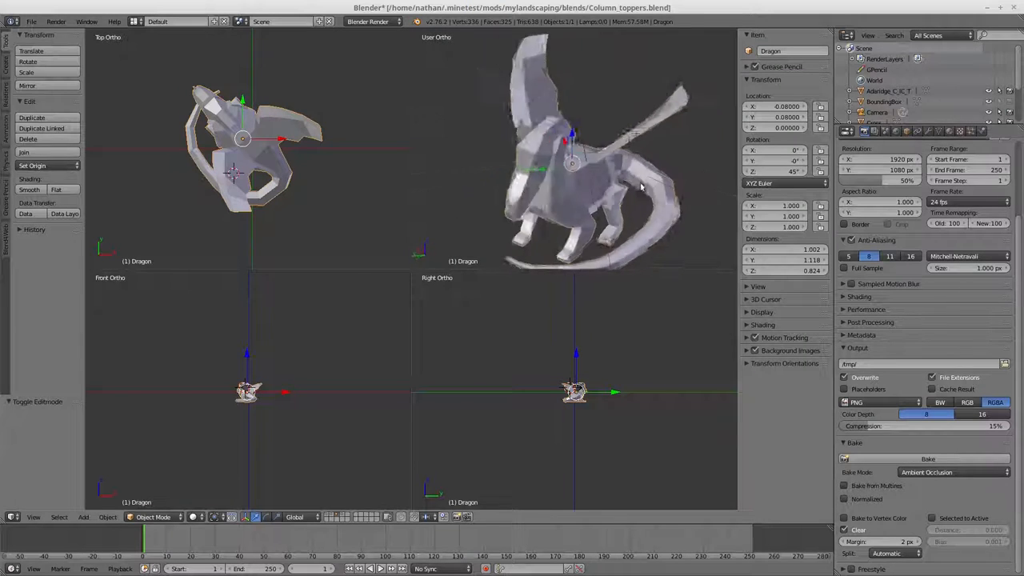